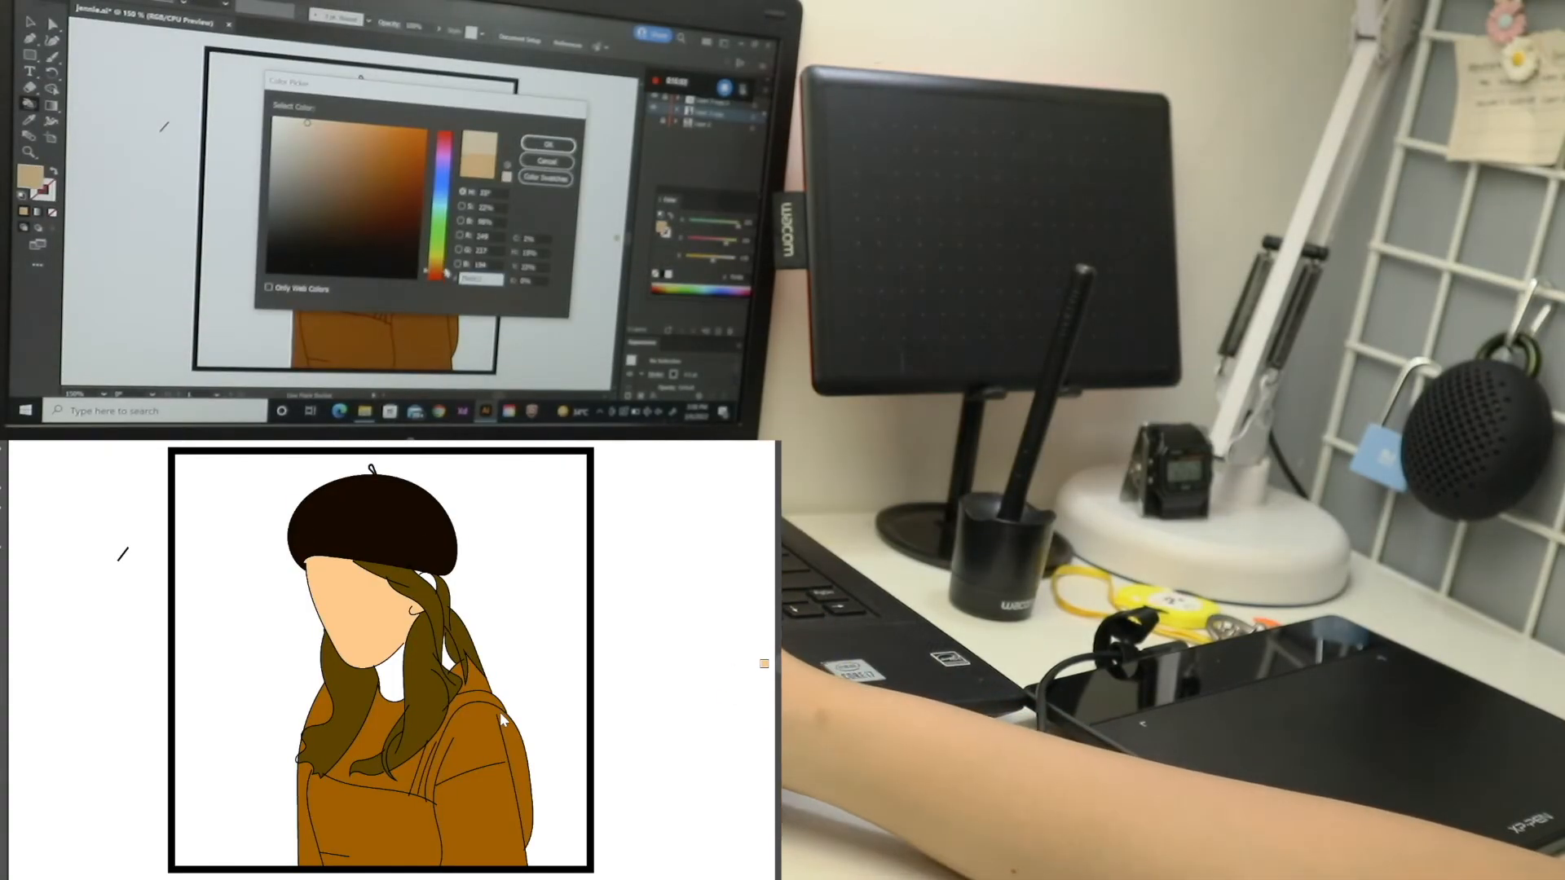
- Add glossy highlights to the black beret and tonal shading to the face, hair and jacket
{"action": "left_click", "coordinate": [546, 145]}
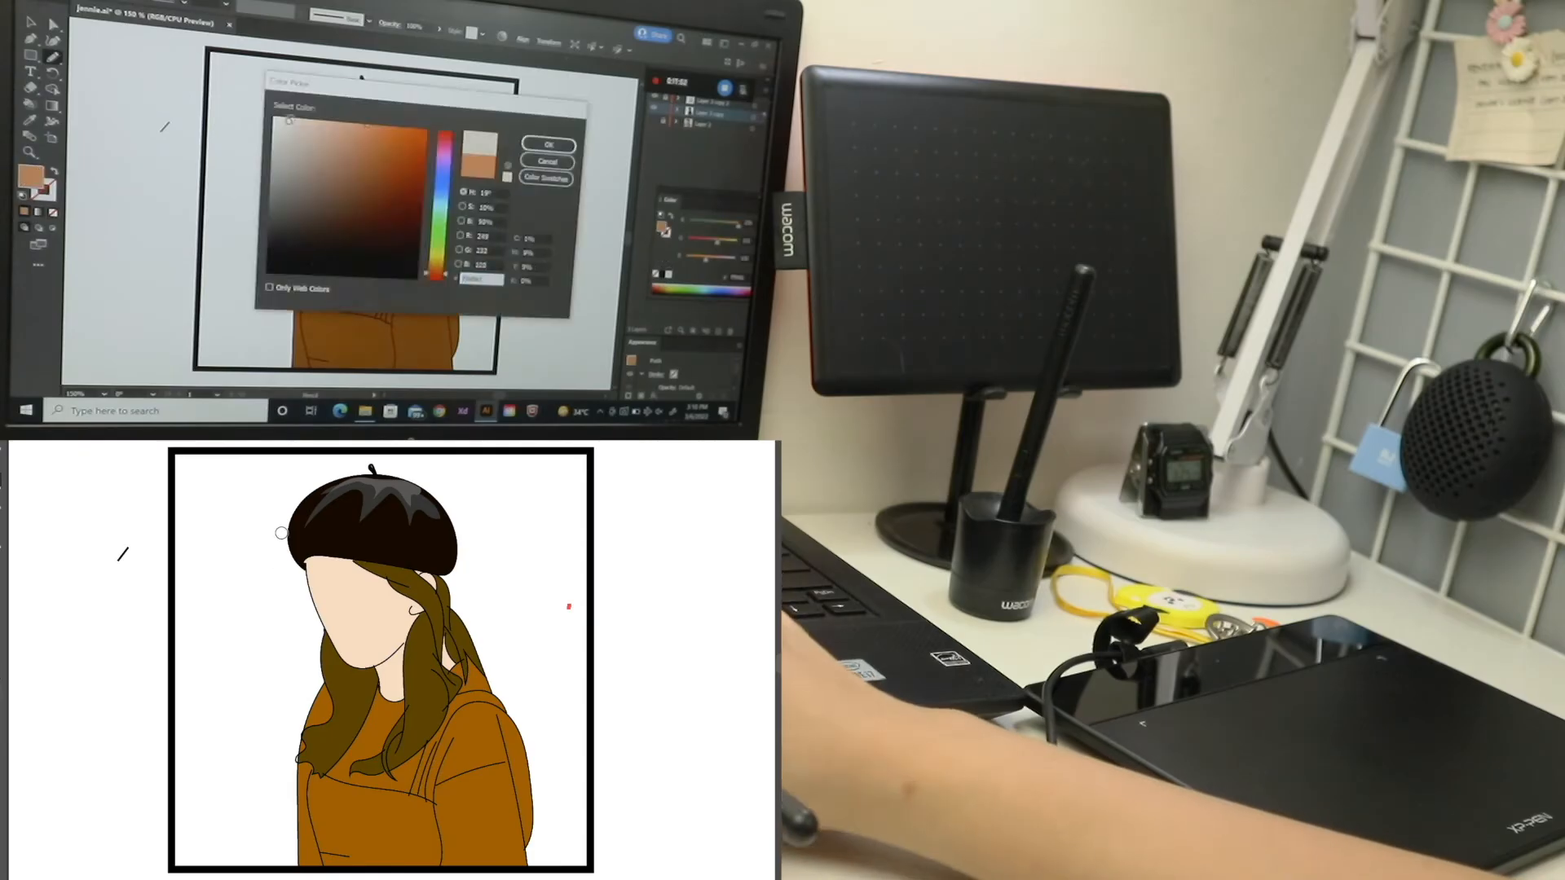
{"action": "left_click", "coordinate": [547, 145]}
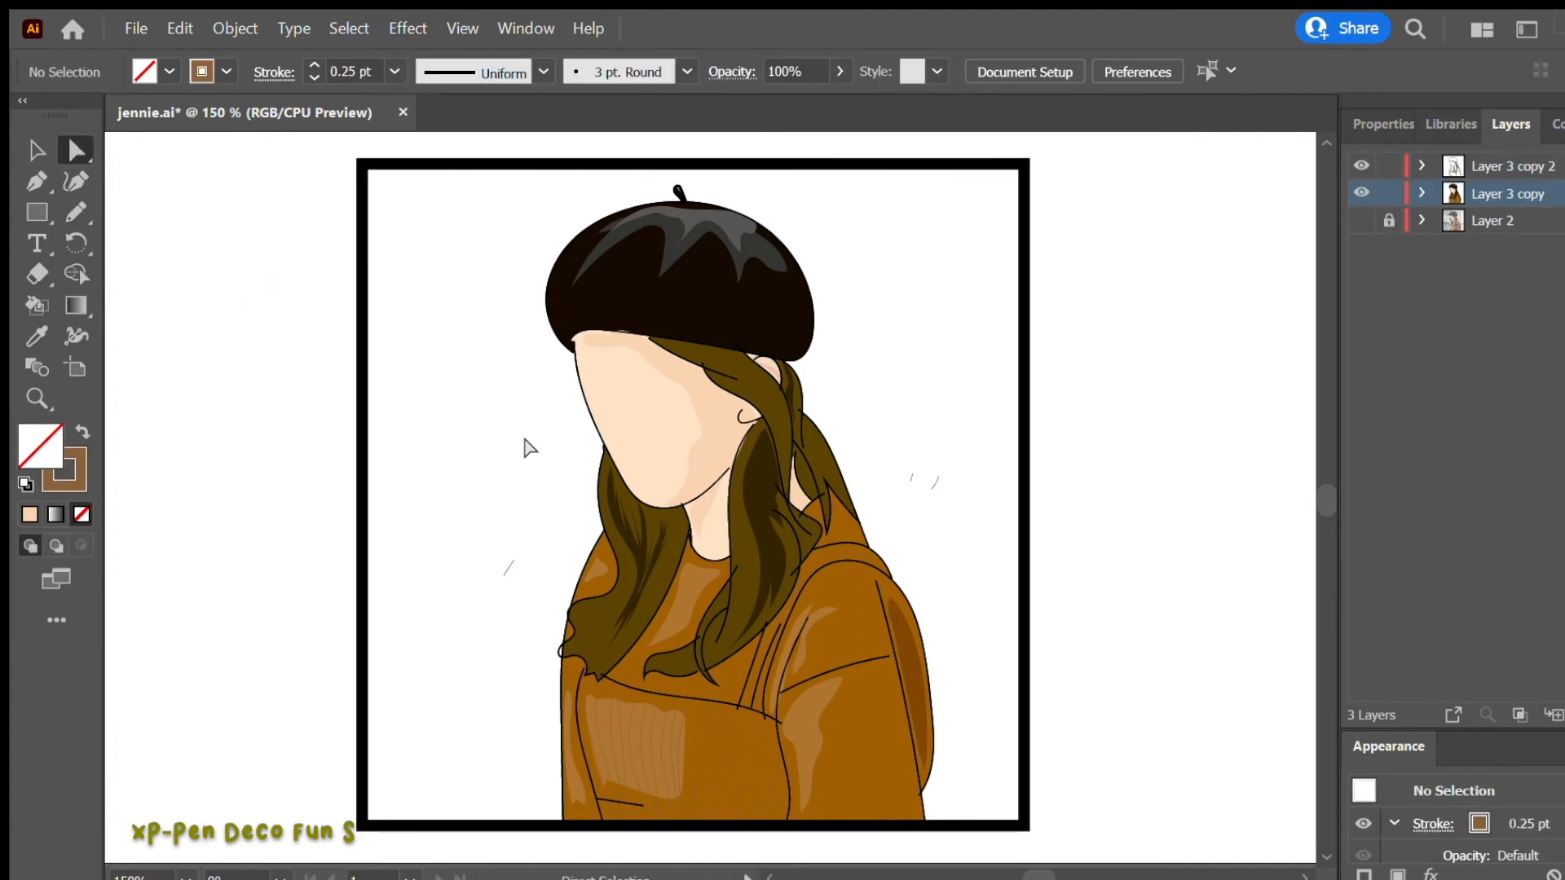
- Place a mint-green rectangle inside the black frame, behind the portrait
{"action": "left_click", "coordinate": [37, 242]}
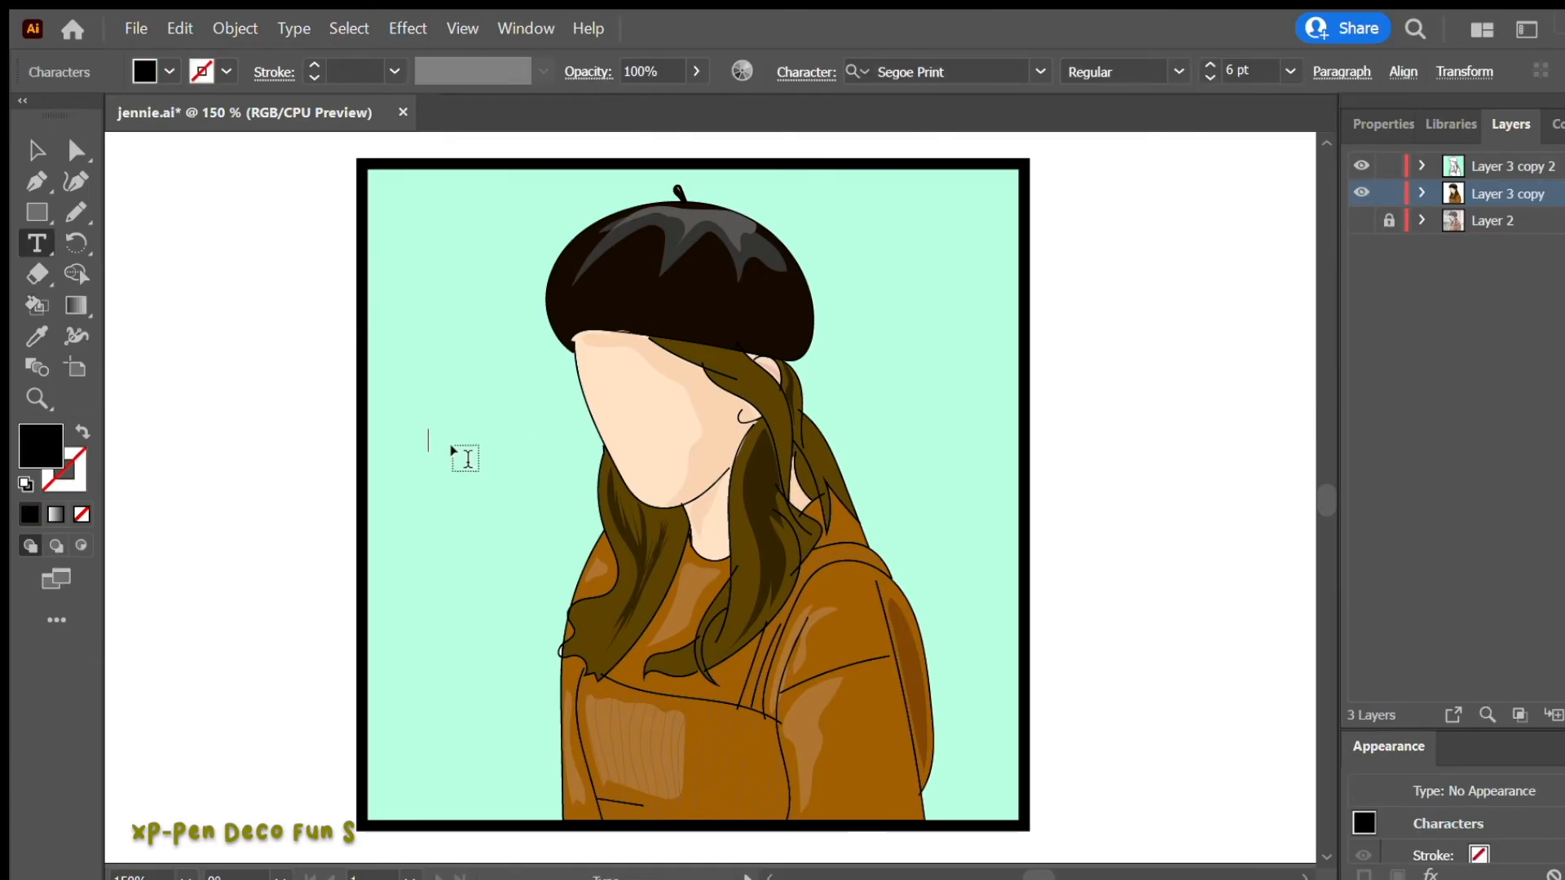